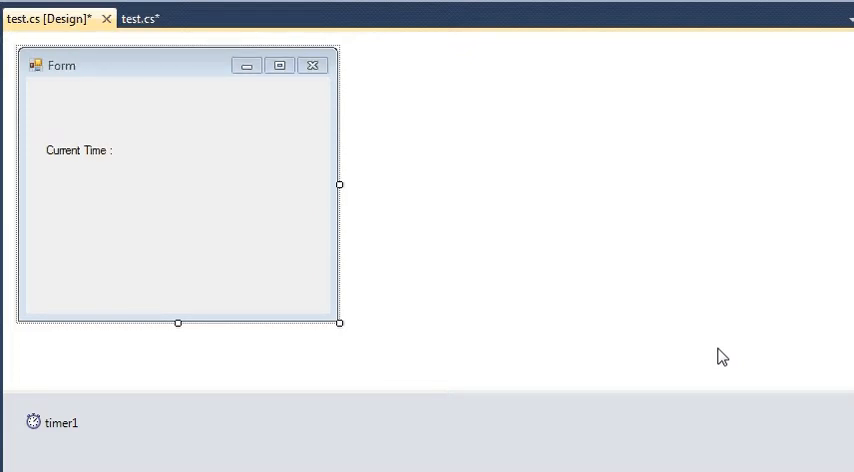
pyautogui.moveTo(695, 321)
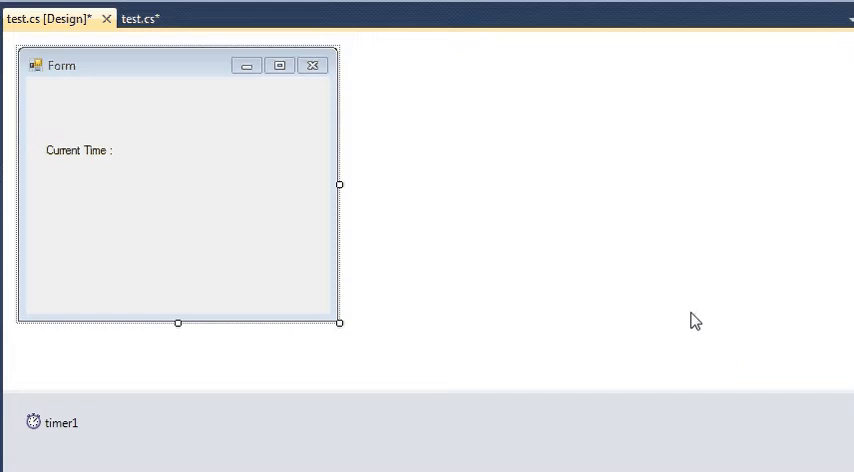
pyautogui.moveTo(672, 333)
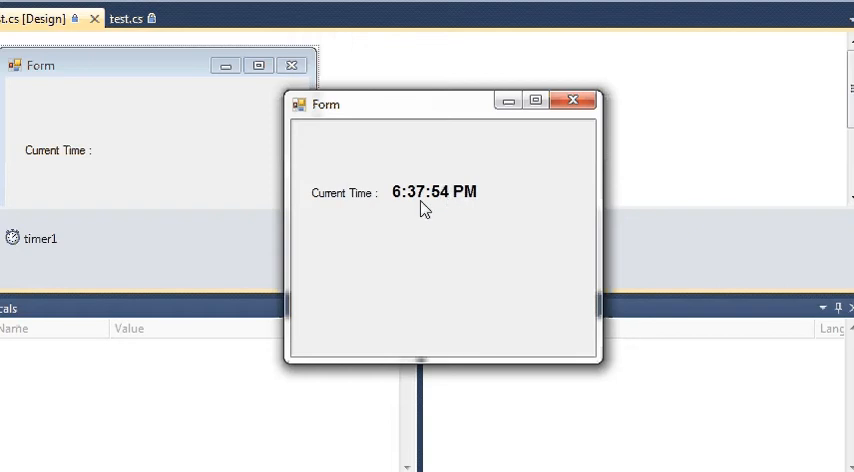
pyautogui.moveTo(467, 231)
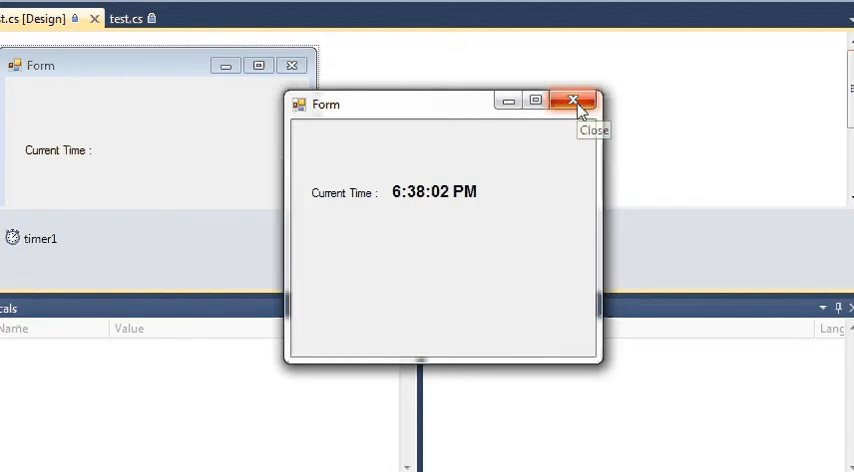
# Step: Close the clock preview, place a Label on the form, and set its font to Arial Bold 12
pyautogui.click(574, 100)
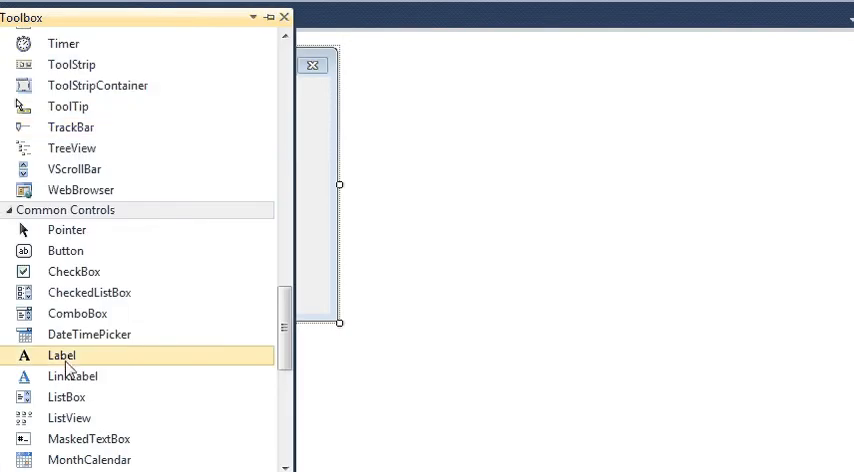
pyautogui.click(61, 355)
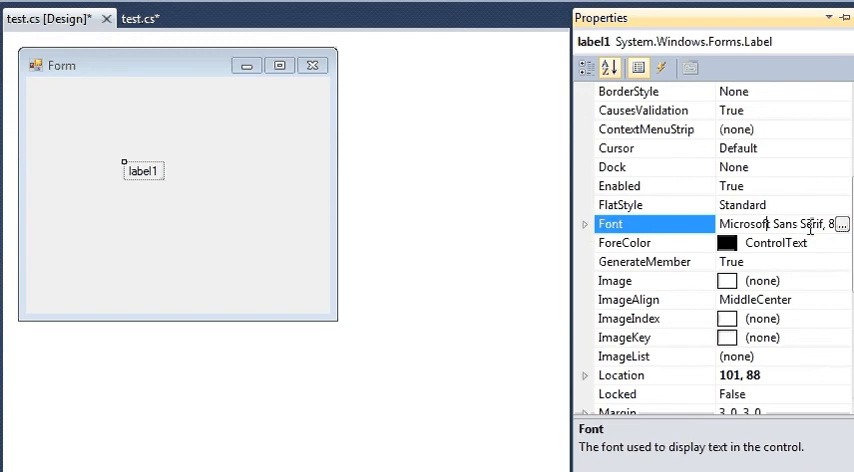
pyautogui.click(843, 224)
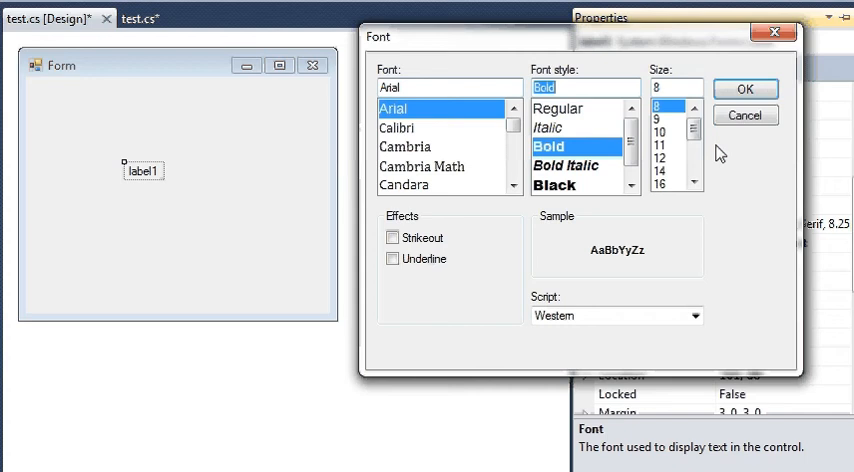
pyautogui.click(745, 89)
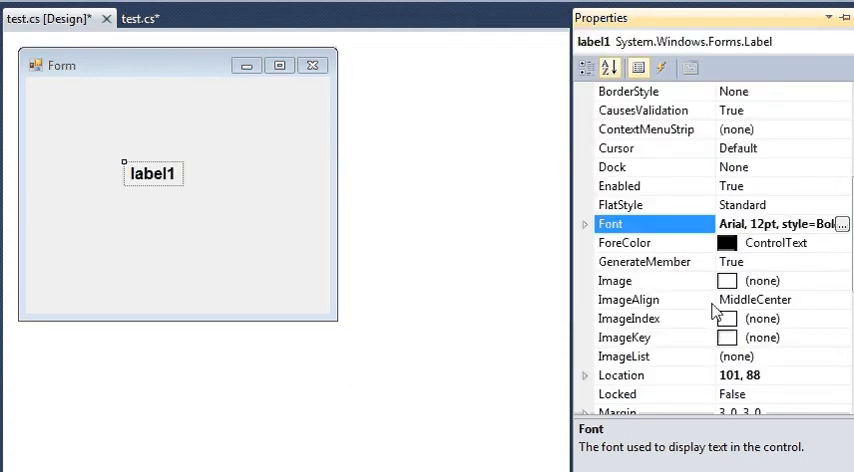
pyautogui.moveTo(389, 254)
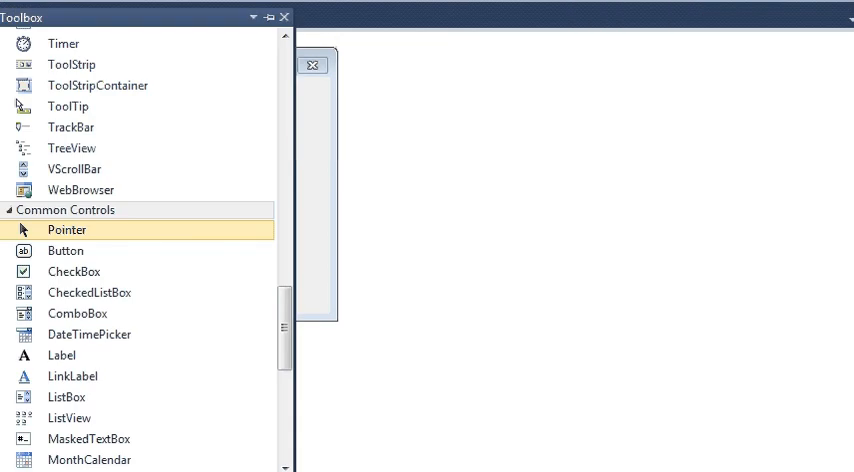
pyautogui.moveTo(63, 43)
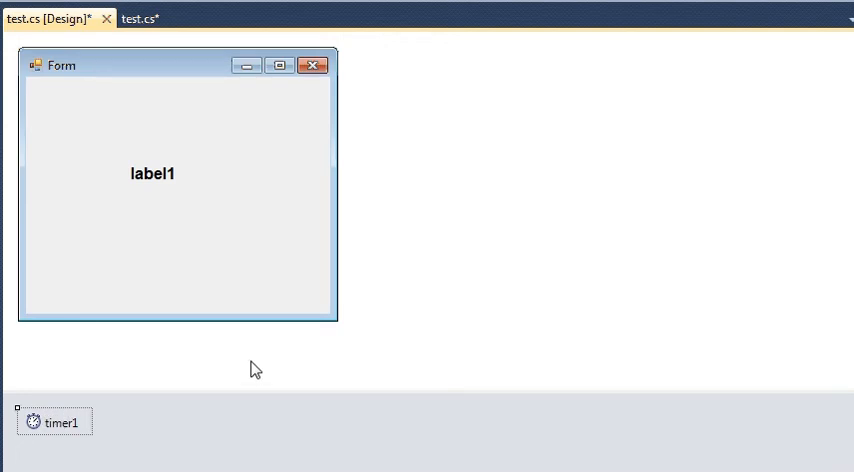
pyautogui.moveTo(231, 331)
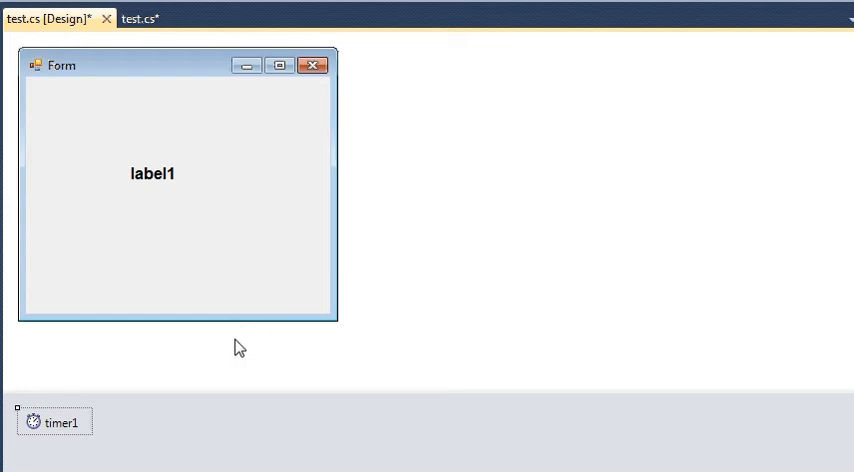
pyautogui.moveTo(654, 89)
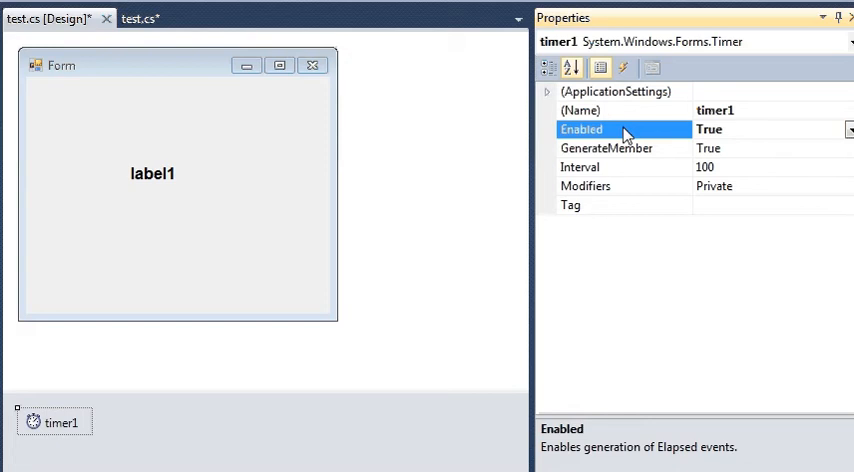
pyautogui.moveTo(670, 221)
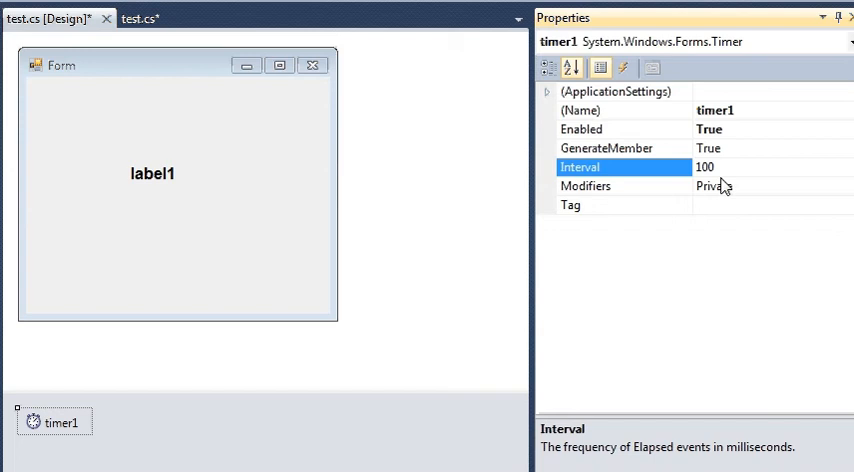
# Step: Set the timer's tick Interval to 100 milliseconds
pyautogui.click(730, 167)
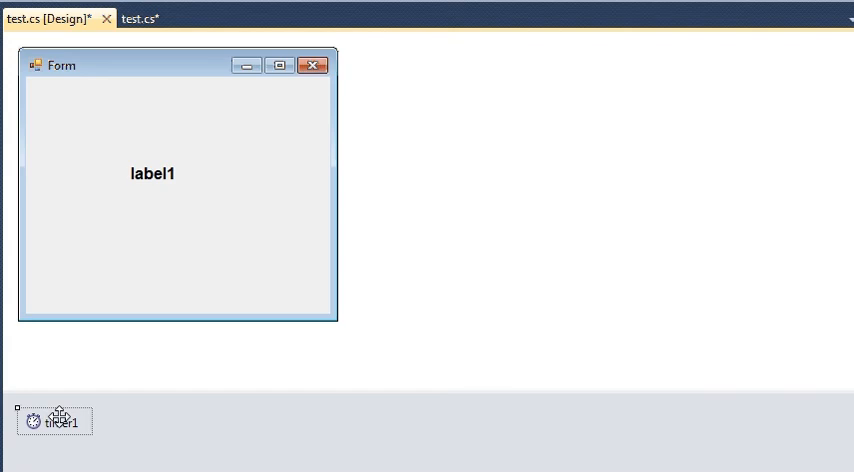
# Step: Create timer1_Tick and write 'string time = DateTime.Now.ToLongTimeString();'
pyautogui.doubleClick(64, 420)
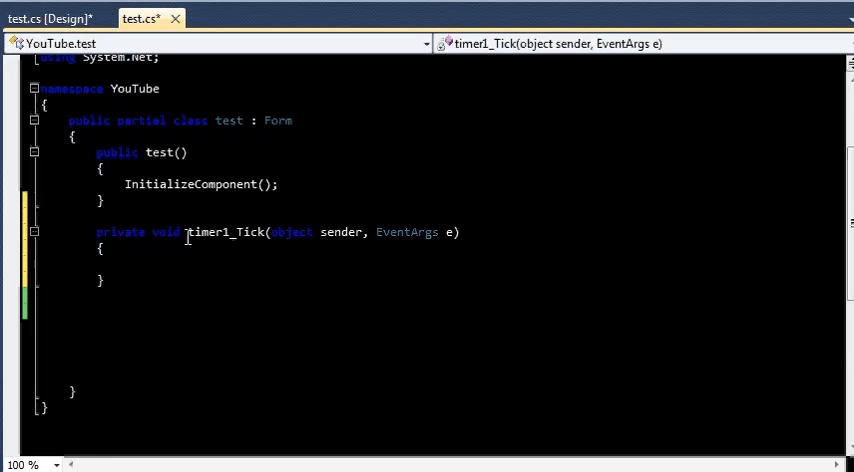
pyautogui.doubleClick(227, 232)
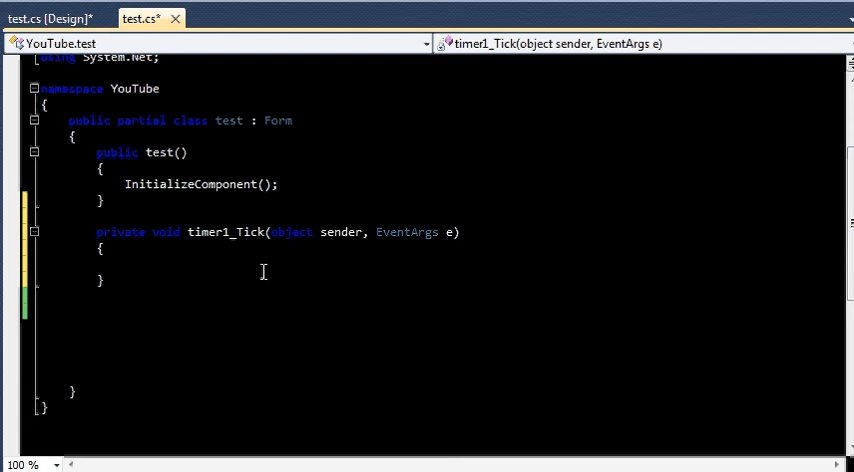
pyautogui.write('string')
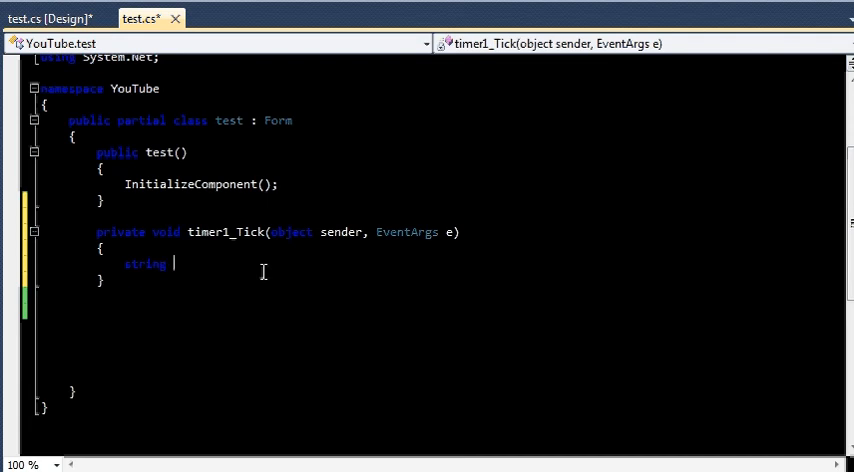
pyautogui.write('time')
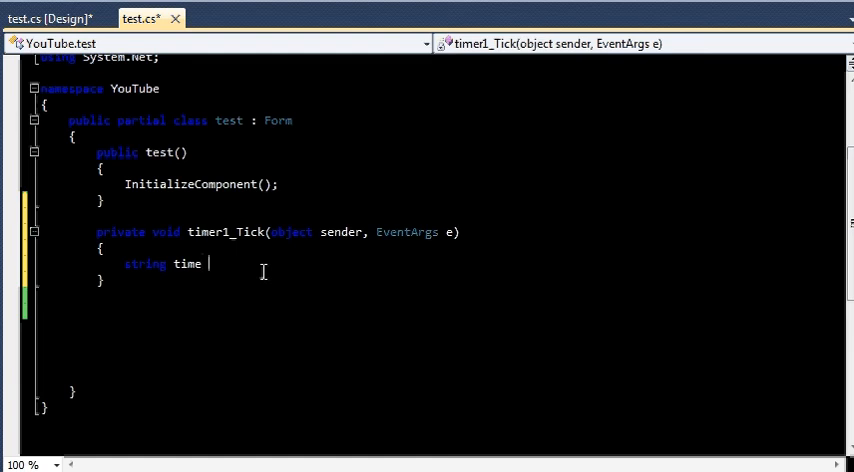
pyautogui.write('= date')
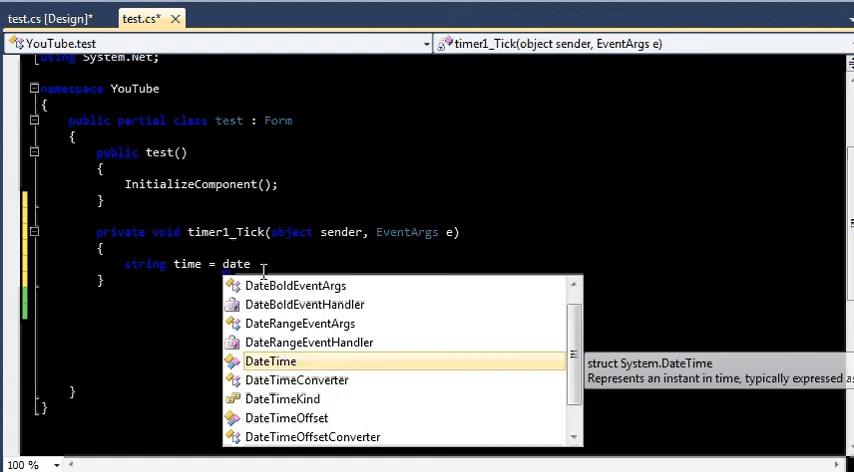
pyautogui.write('DateTime.')
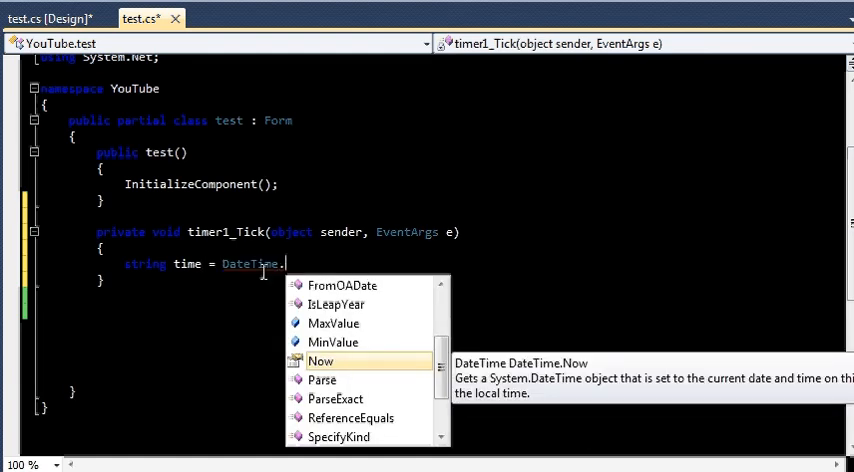
pyautogui.press('Escape')
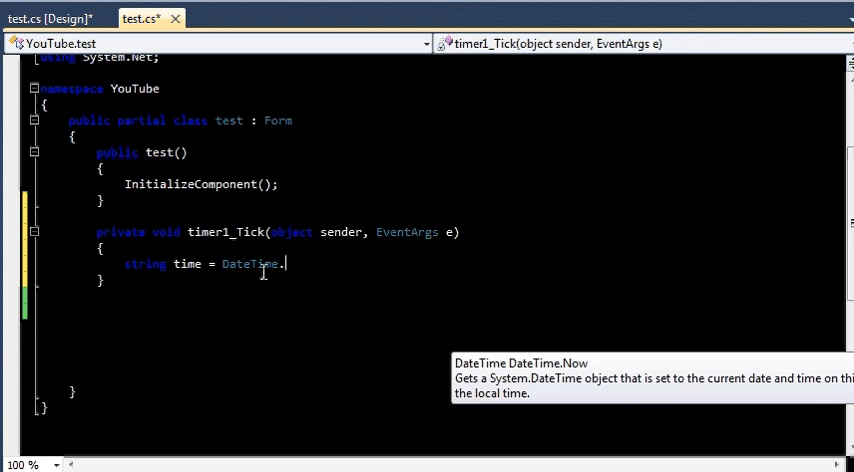
pyautogui.write('Now.')
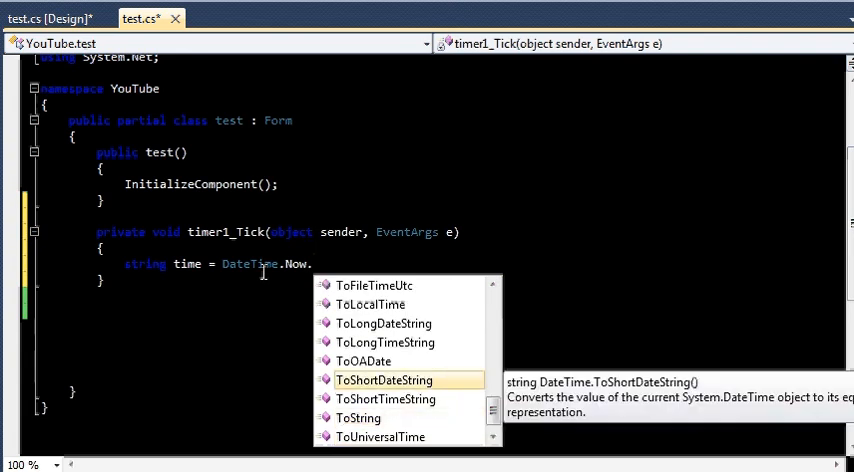
pyautogui.press('Down')
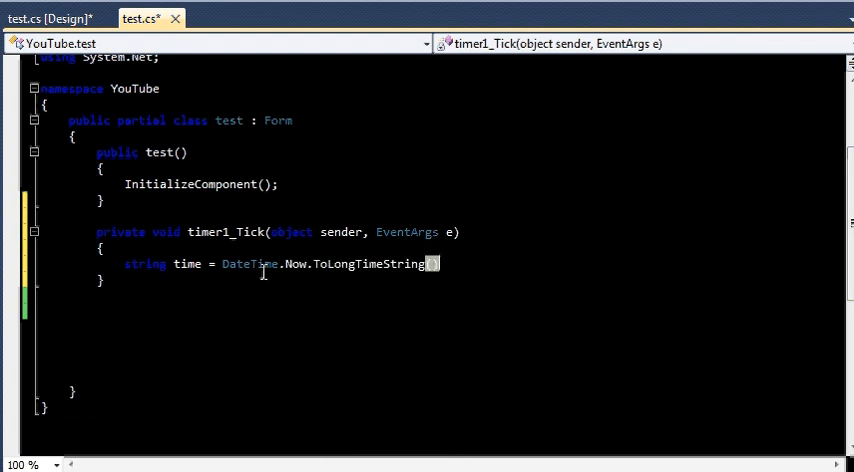
pyautogui.write('();')
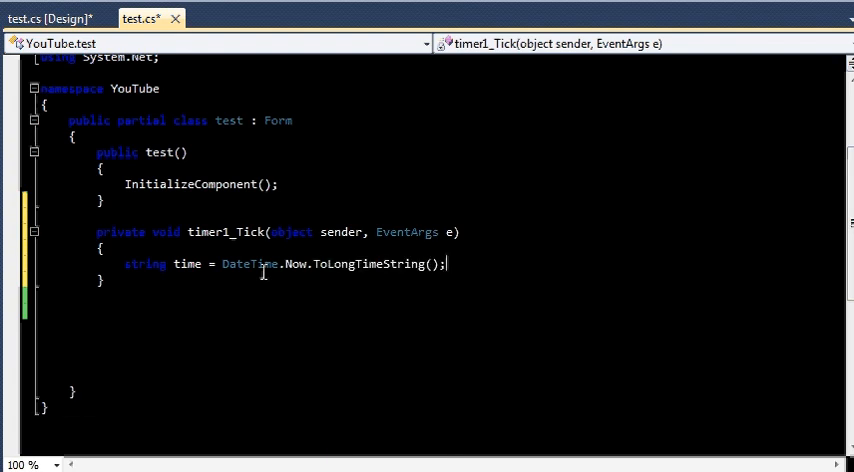
# Step: Add 'label1.Text = time;' to the tick handler
pyautogui.write('la')
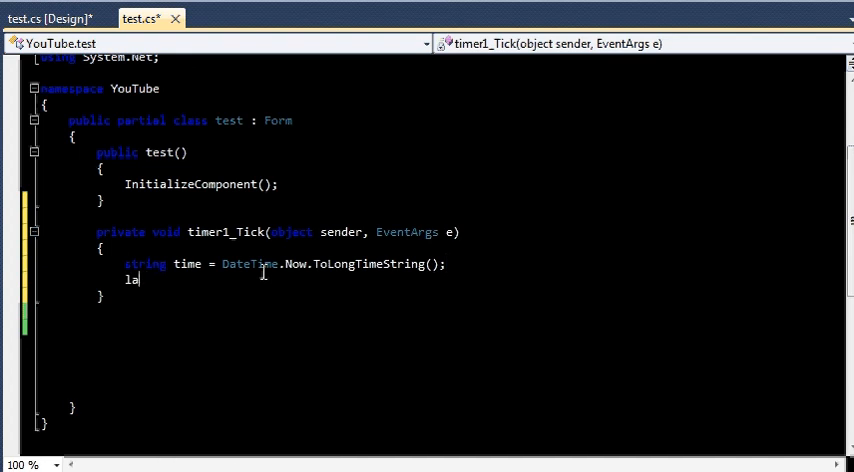
pyautogui.write('b')
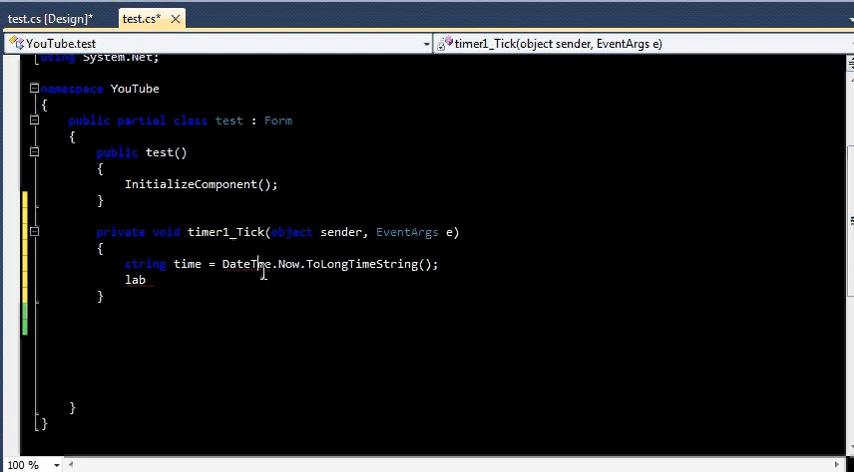
pyautogui.press('backspace')
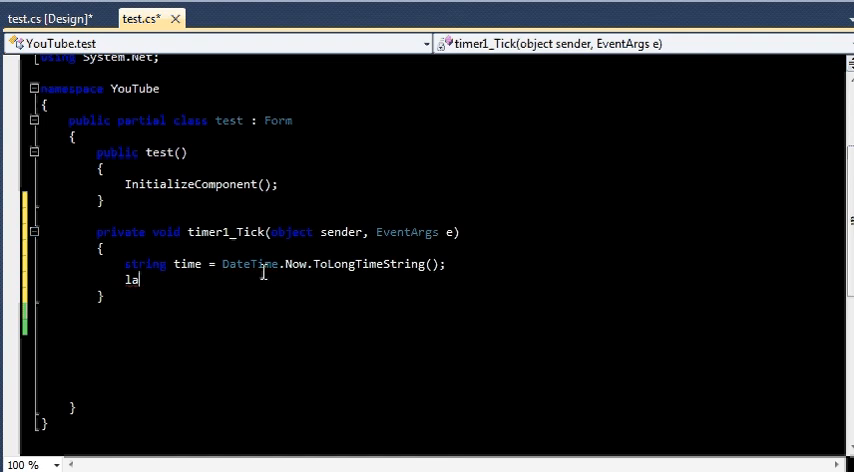
pyautogui.write('bel')
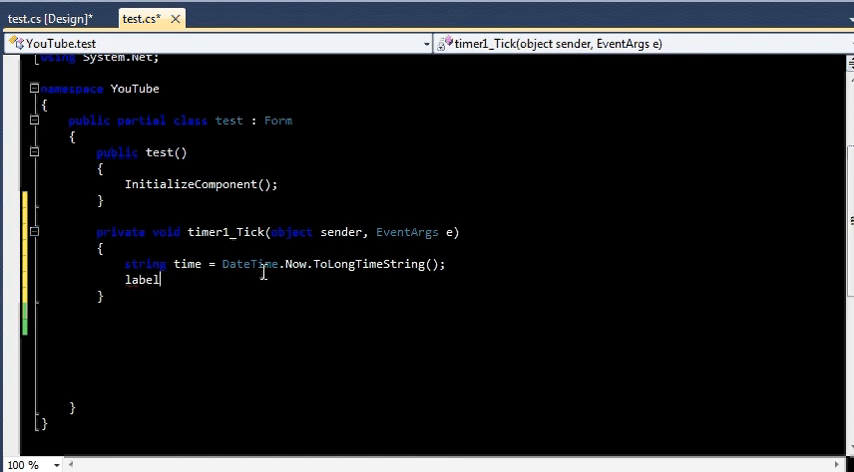
pyautogui.write('1.te')
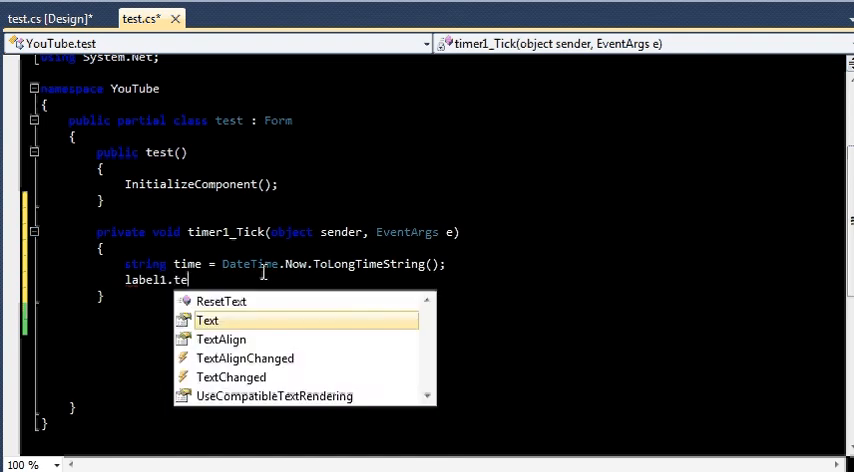
pyautogui.write('xt = time')
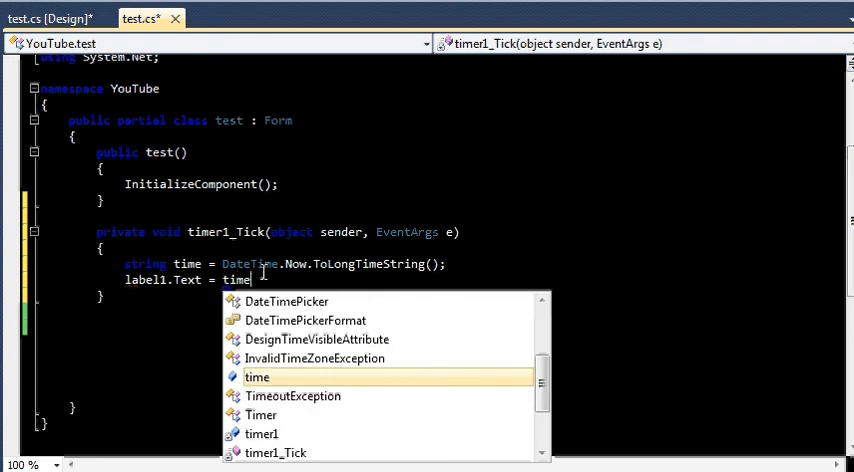
pyautogui.write(';')
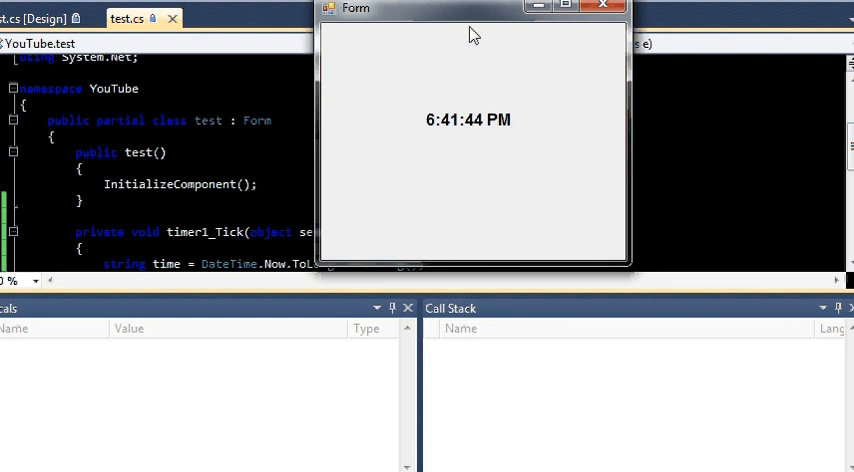
pyautogui.moveTo(470, 8); pyautogui.dragTo(385, 23)
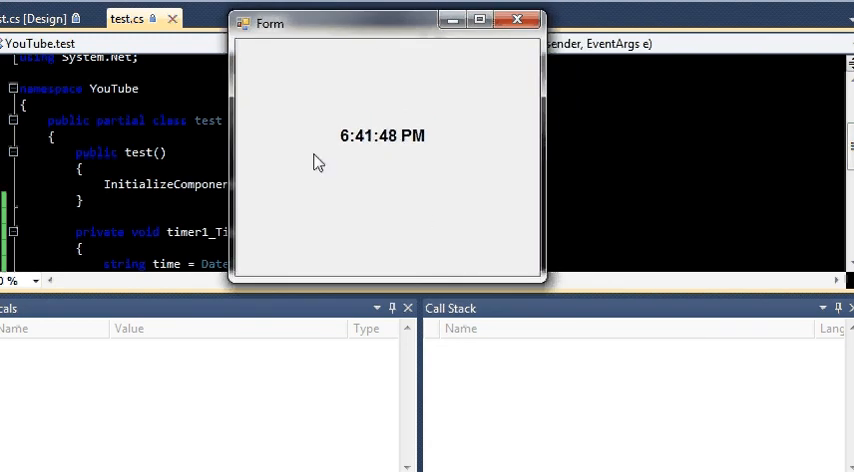
pyautogui.moveTo(345, 148)
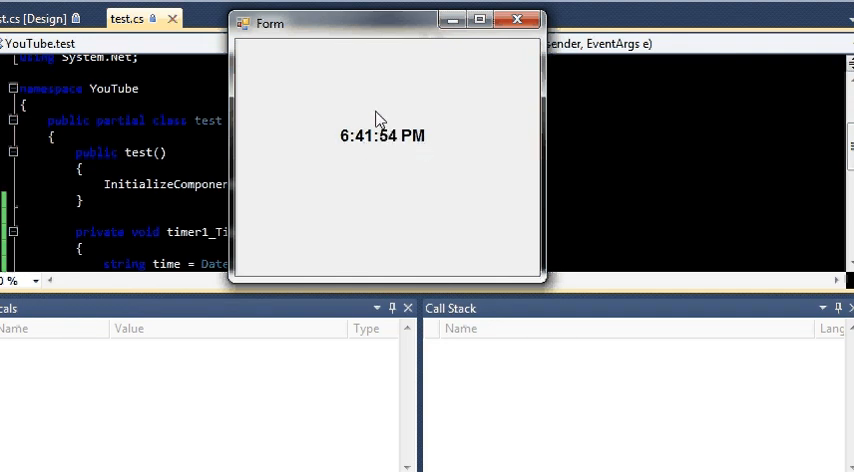
pyautogui.moveTo(518, 19)
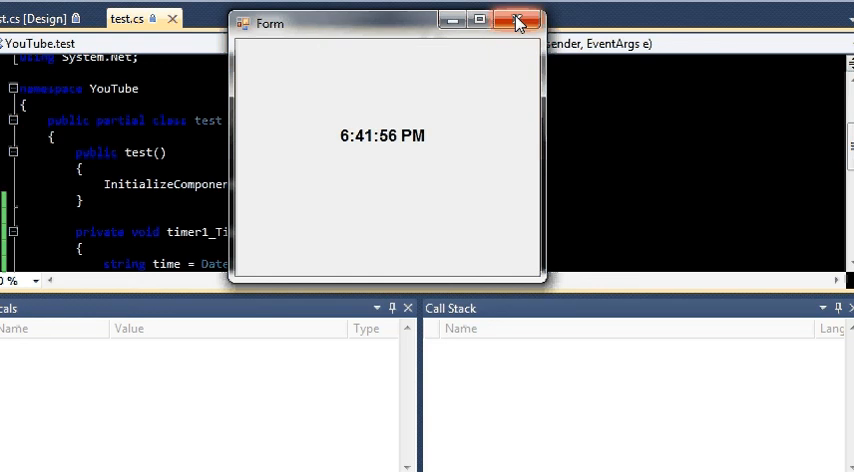
pyautogui.click(518, 19)
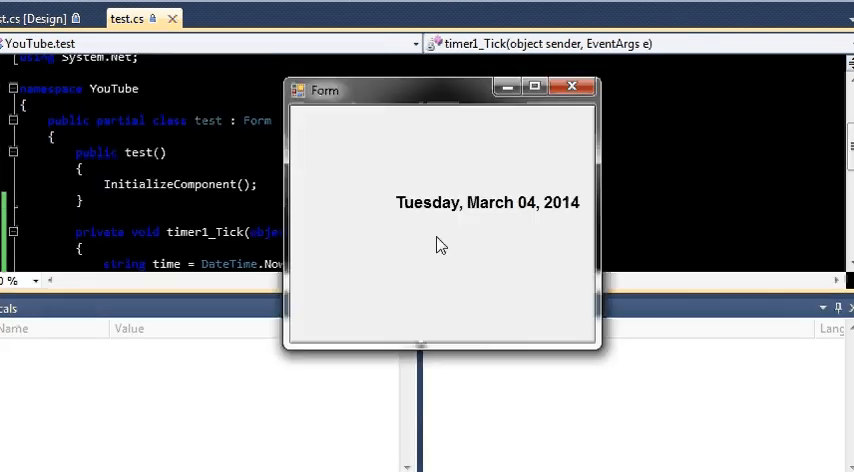
pyautogui.moveTo(558, 208)
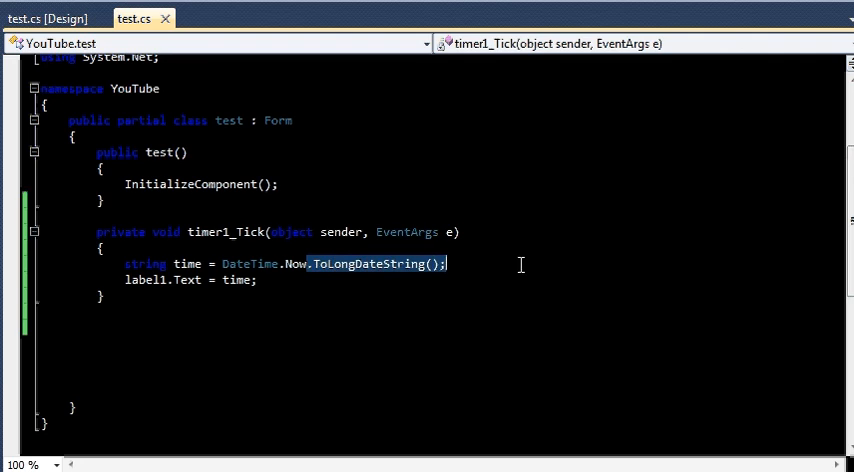
# Step: Start typing the replacement date conversion ('to') in timer1_Tick
pyautogui.write('to')
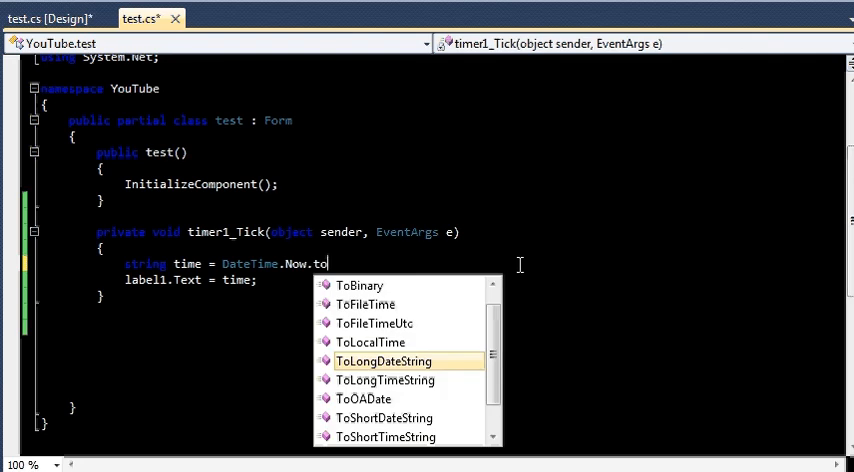